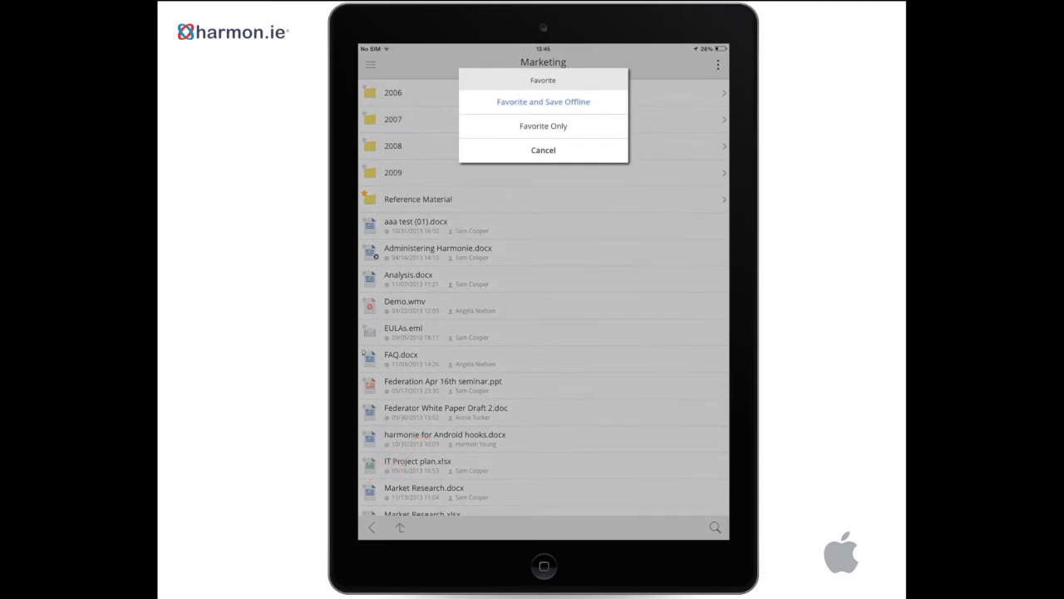
- Mark Market Research.docx as a favorite saved offline, then turn on Airplane Mode
{"action": "left_click", "coordinate": [542, 101]}
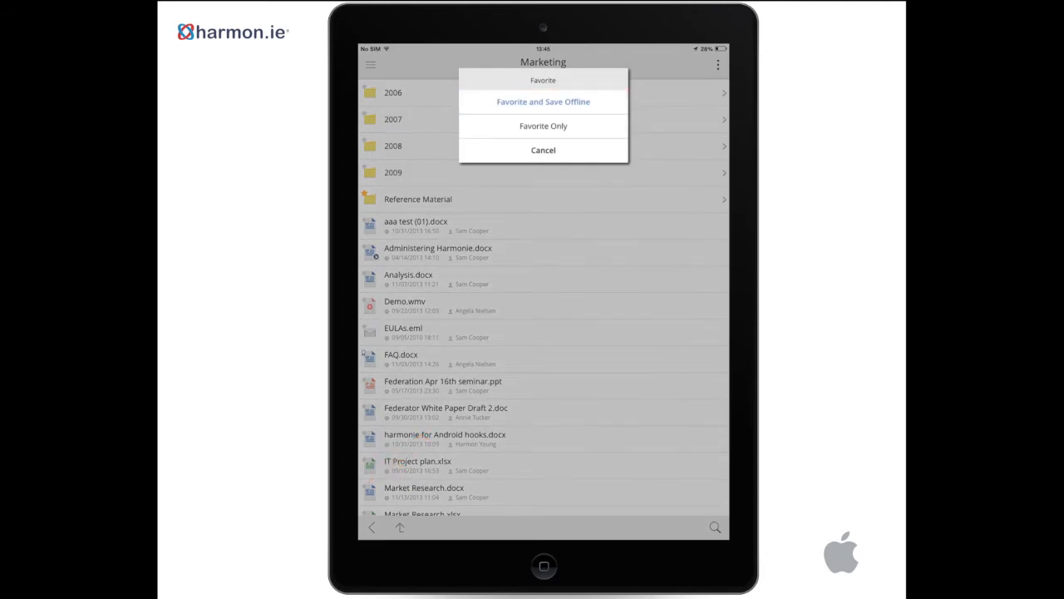
{"action": "left_click", "coordinate": [542, 150]}
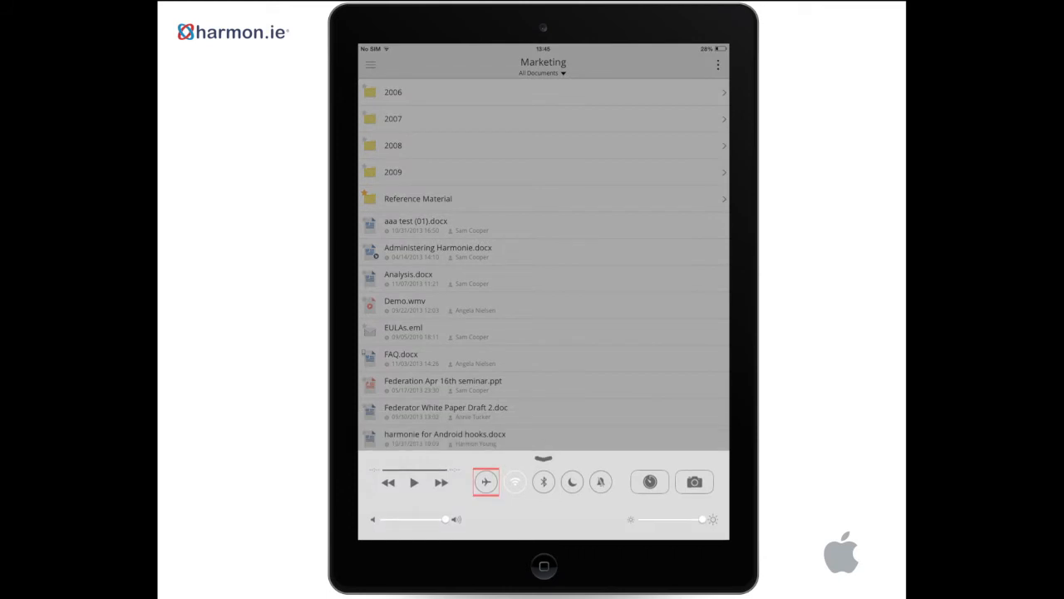
{"action": "left_click", "coordinate": [485, 482]}
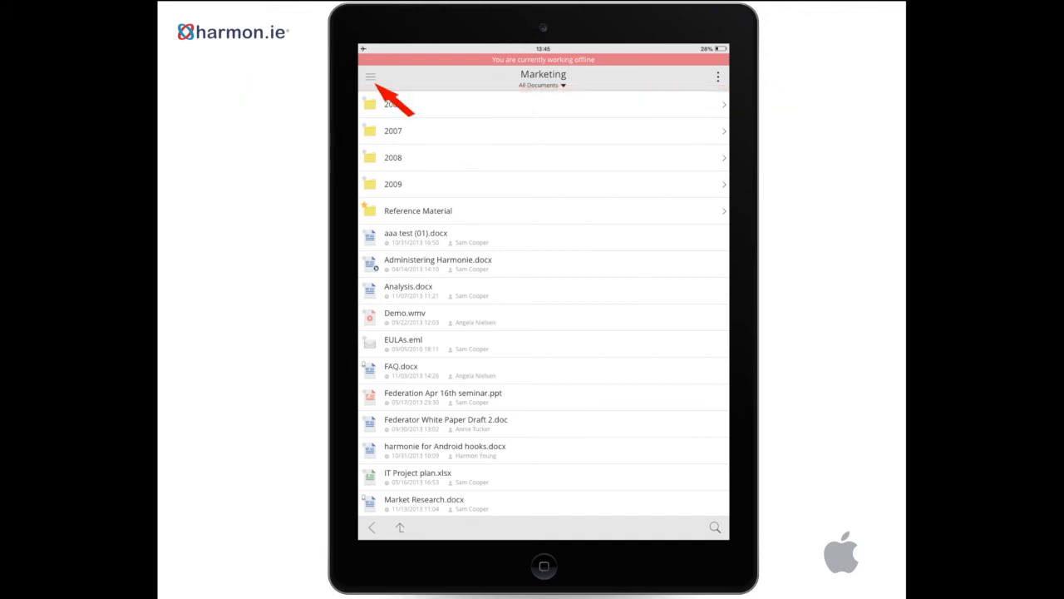
- Switch Locations to the Offline view listing FAQ.docx, Project Plan.doc and Market Research.docx
{"action": "left_click", "coordinate": [371, 76]}
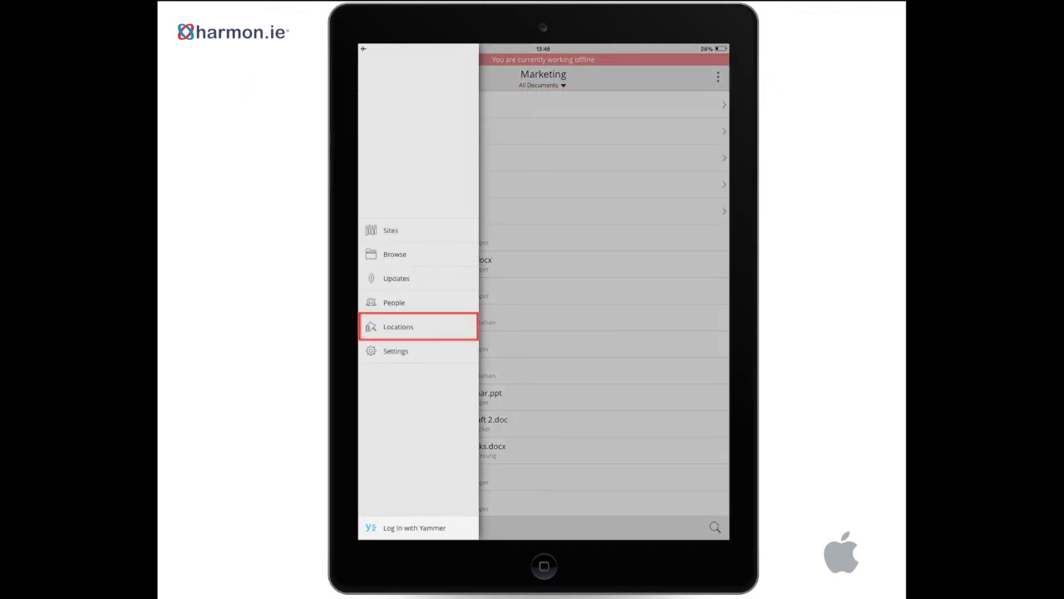
{"action": "left_click", "coordinate": [399, 326]}
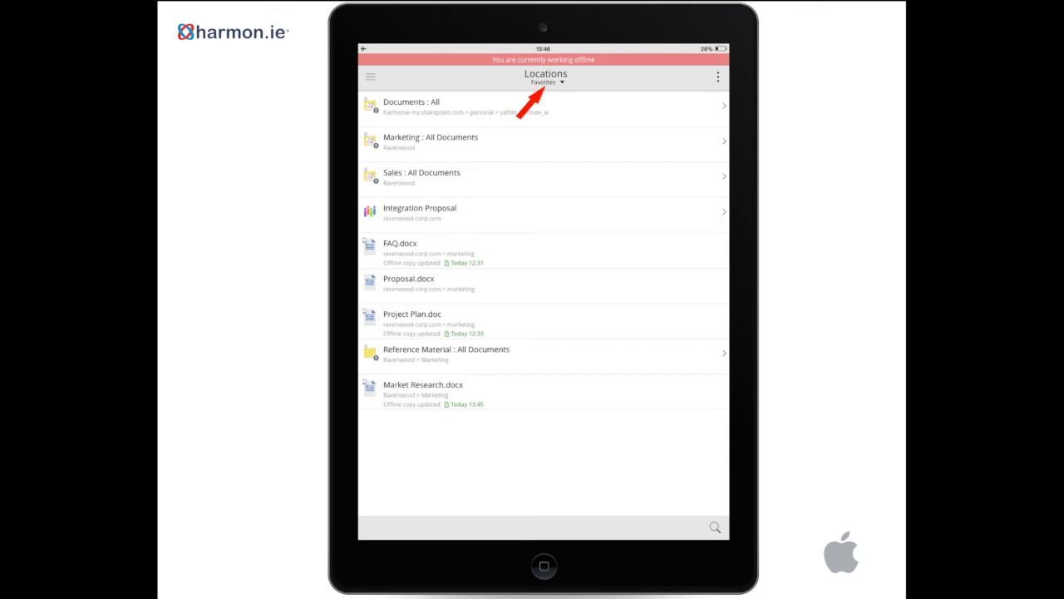
{"action": "left_click", "coordinate": [542, 82]}
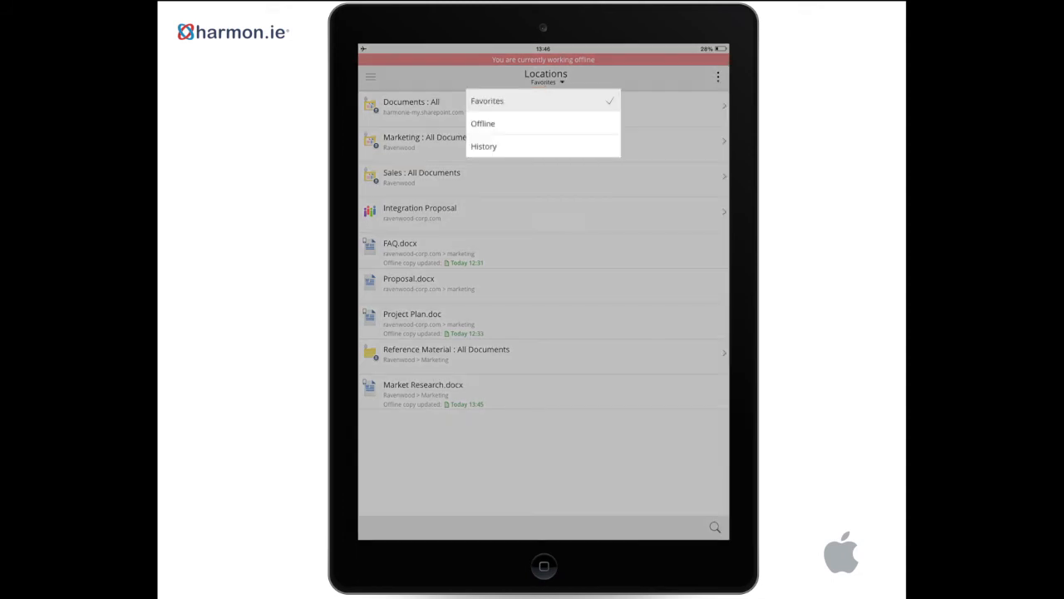
{"action": "left_click", "coordinate": [483, 123]}
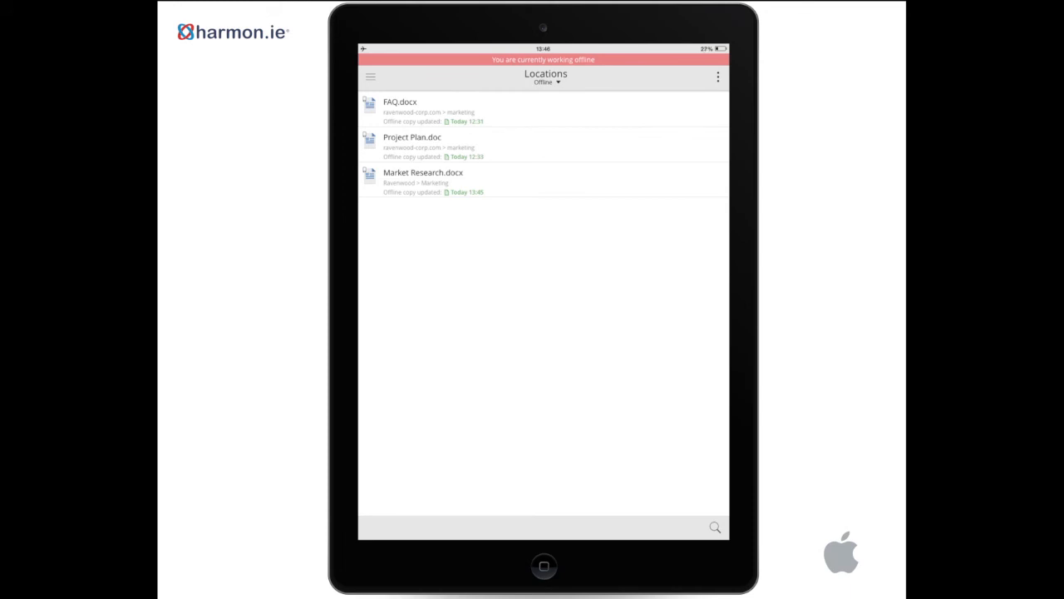
{"action": "left_click", "coordinate": [436, 180]}
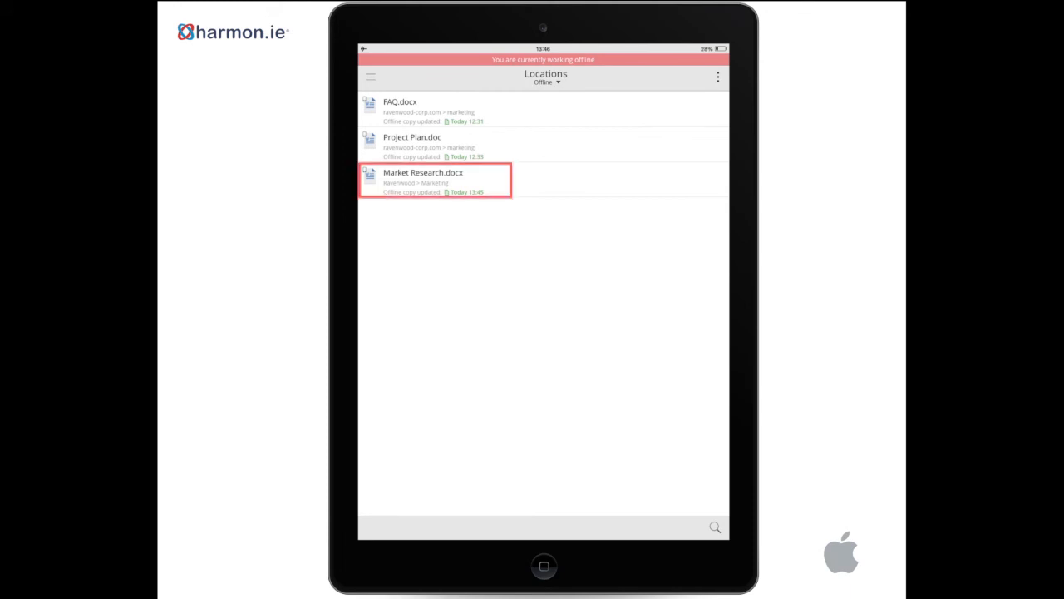
- Show Market Research.docx's details and bring up the Open-in share sheet
{"action": "left_click", "coordinate": [422, 180]}
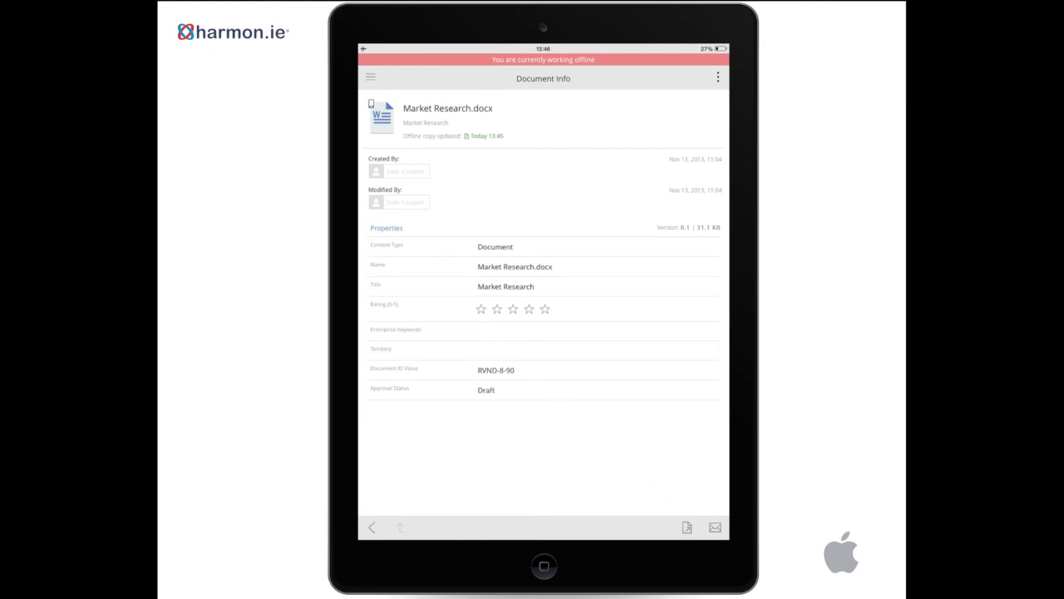
{"action": "left_click", "coordinate": [687, 526]}
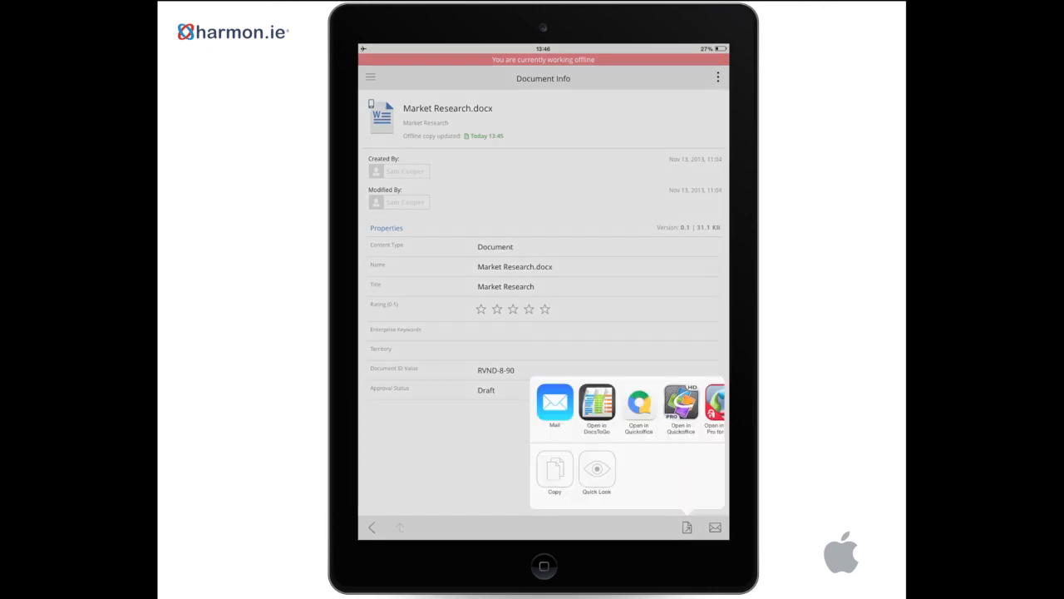